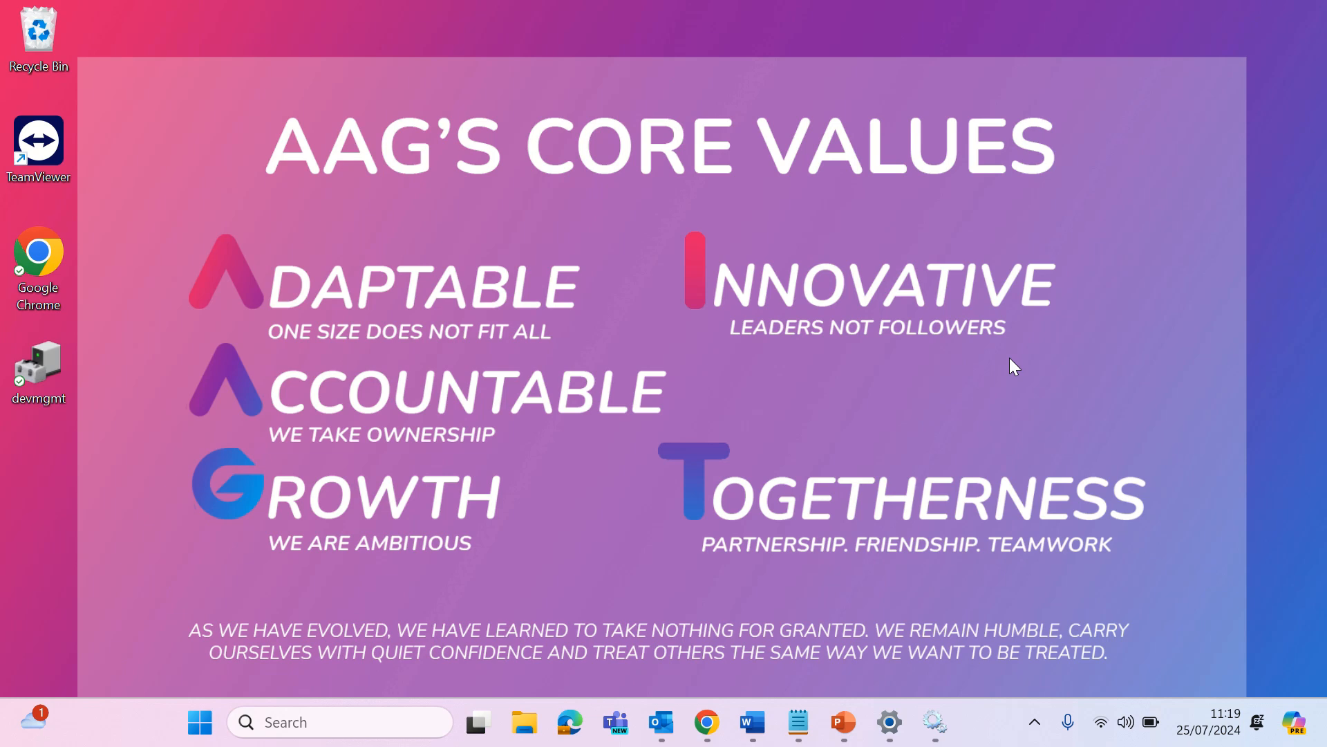
- Open the HP Smart Printing print queue, confirm 'No print jobs', and close it
{"action": "left_click", "coordinate": [888, 721]}
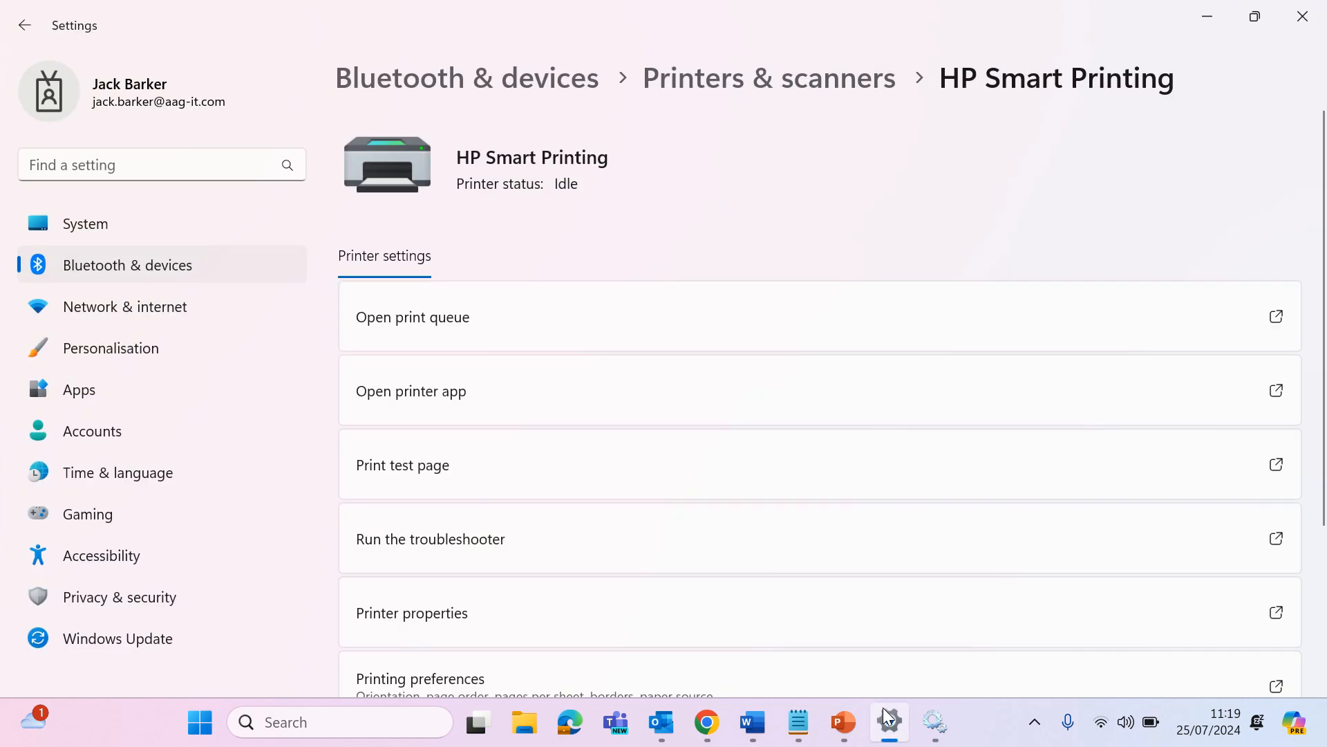
{"action": "mouse_move", "coordinate": [889, 721]}
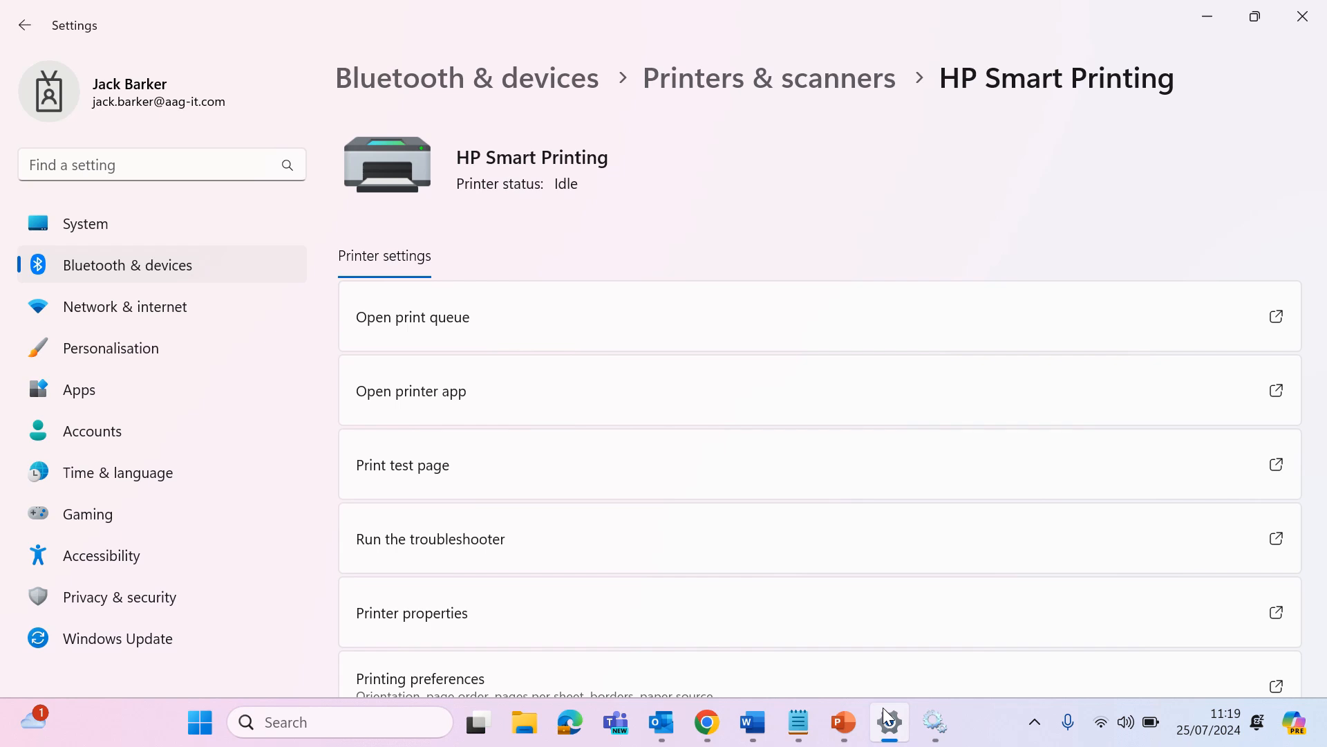
{"action": "mouse_move", "coordinate": [789, 316]}
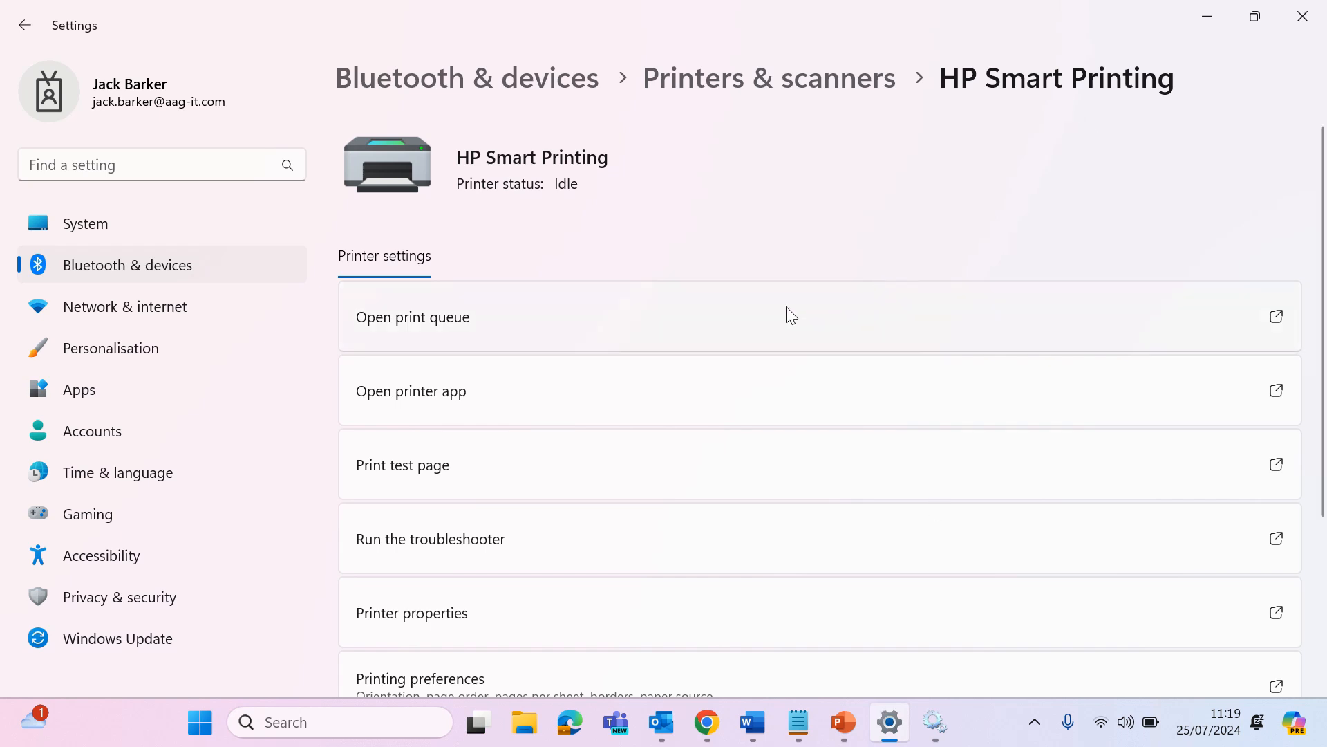
{"action": "mouse_move", "coordinate": [761, 317]}
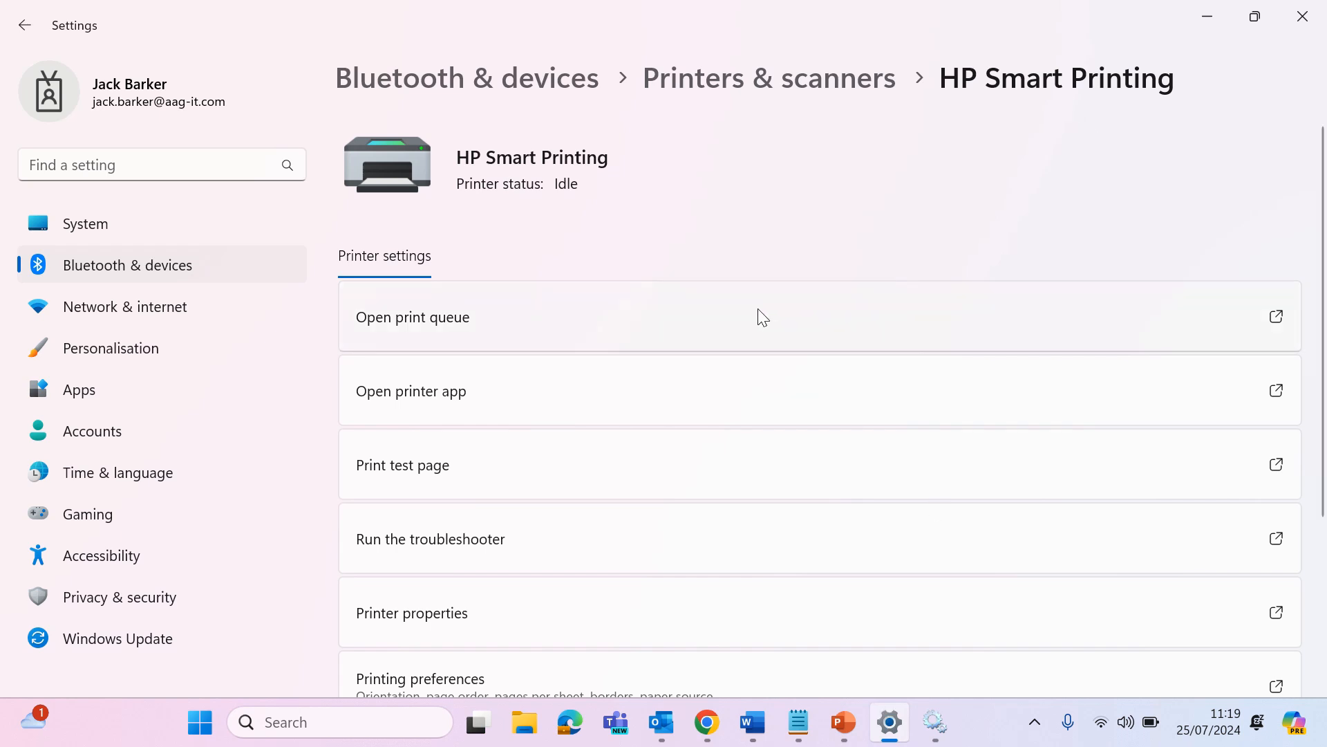
{"action": "left_click", "coordinate": [412, 317]}
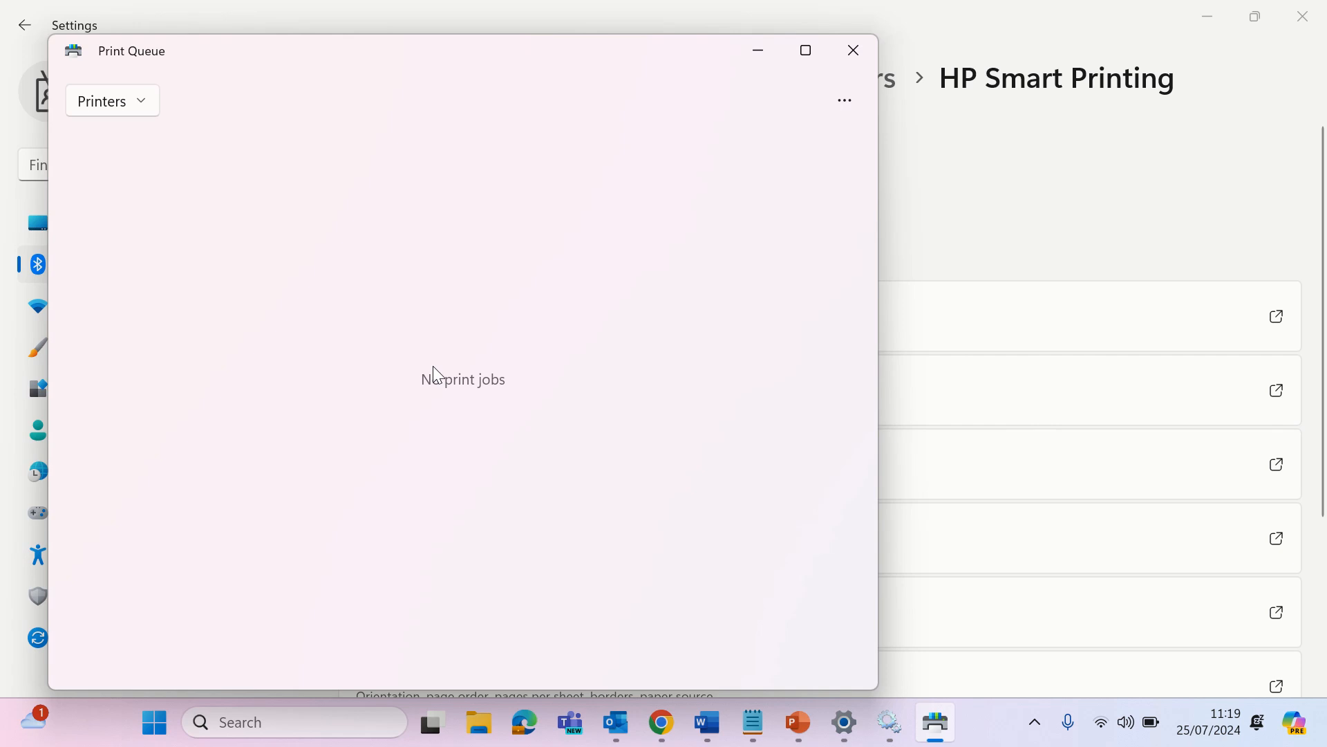
{"action": "mouse_move", "coordinate": [606, 197]}
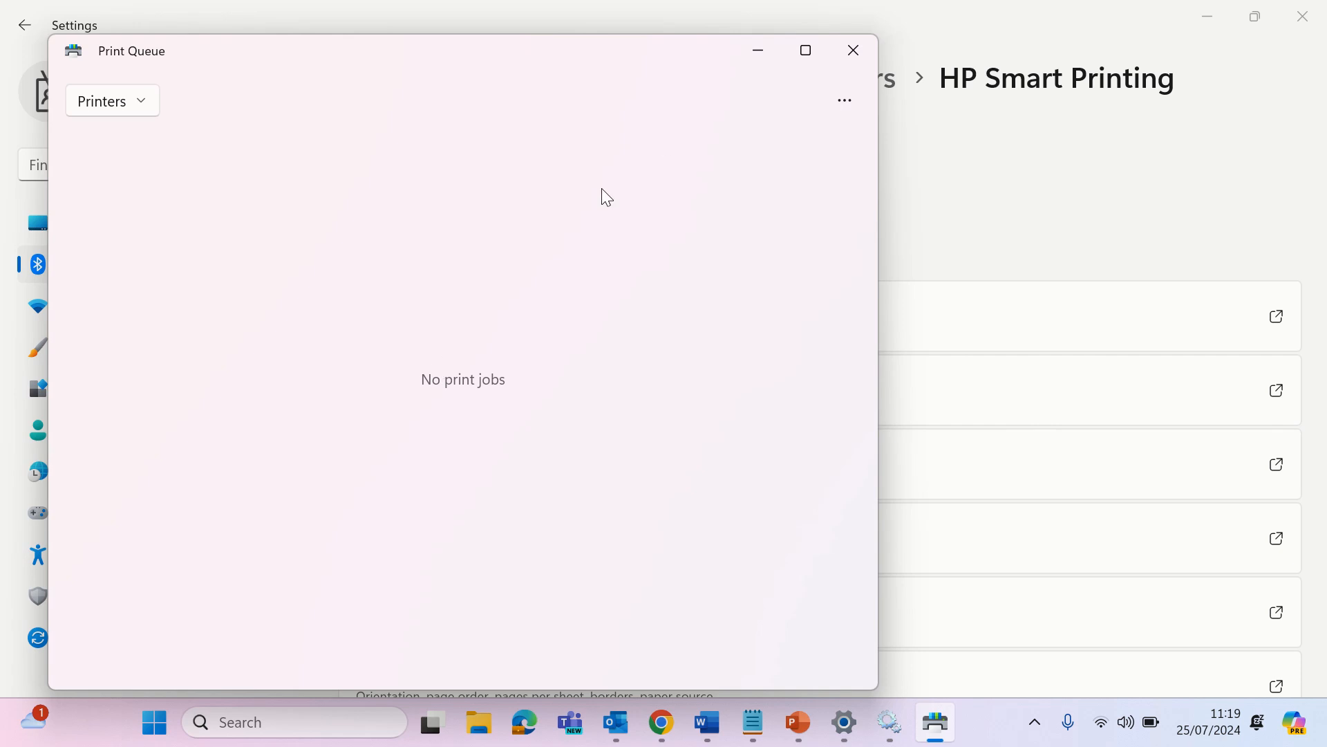
{"action": "left_click", "coordinate": [853, 51]}
{"action": "type", "text": "services"}
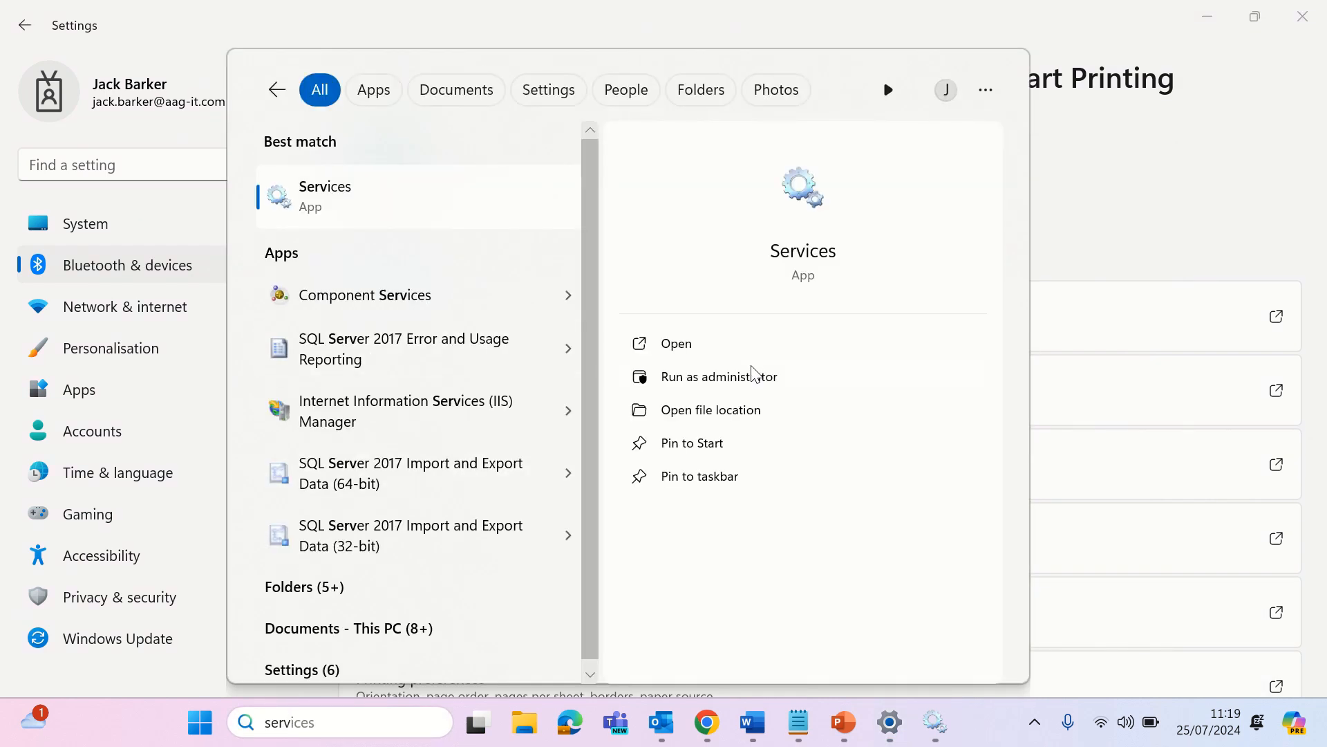
- Launch the Services console from the Start search best match
{"action": "left_click", "coordinate": [675, 343]}
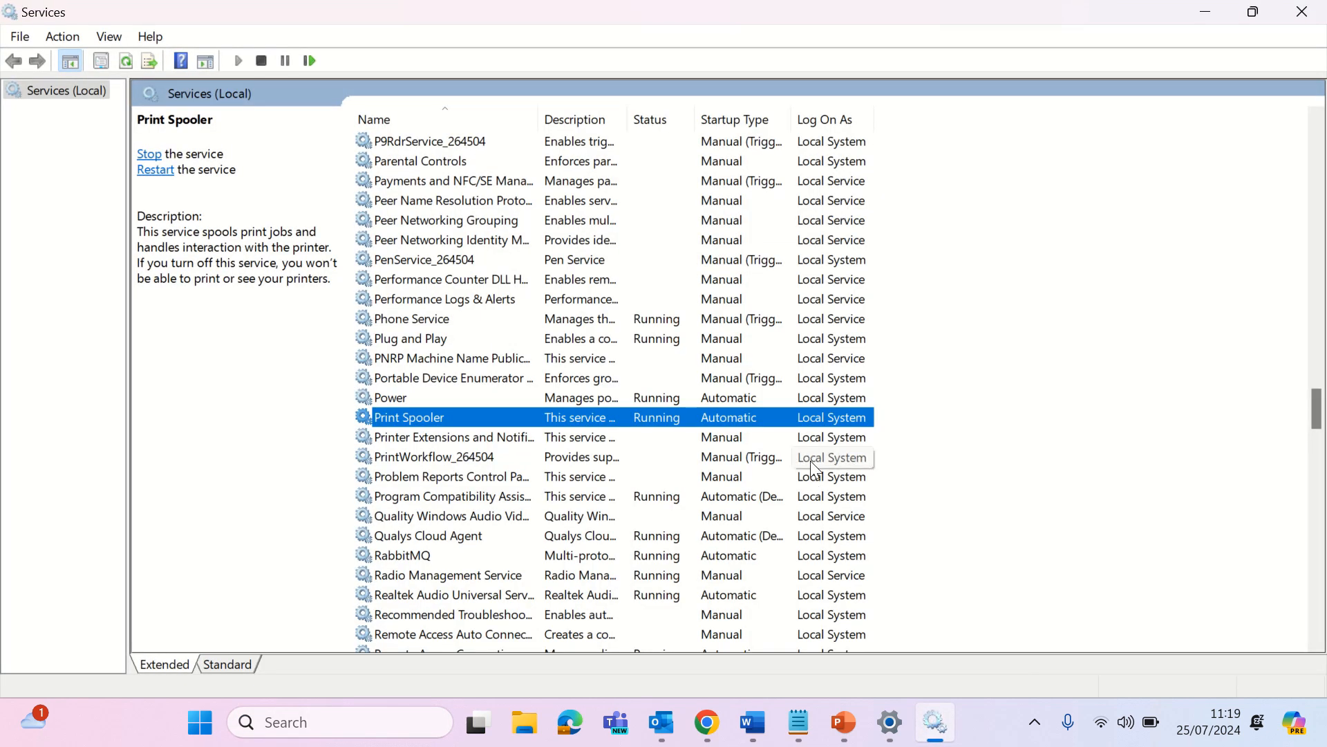
{"action": "mouse_move", "coordinate": [558, 484]}
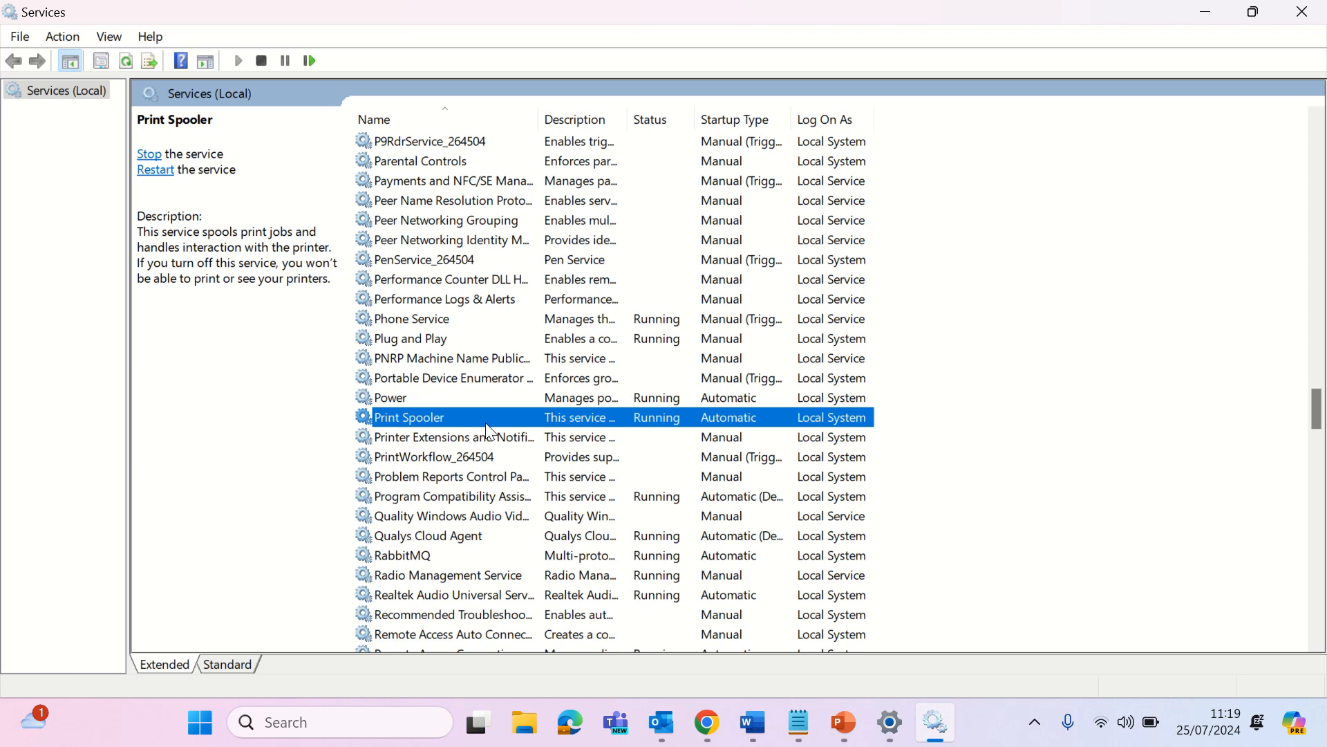
- Bring up the Print Spooler service's Restart/Stop actions, then dismiss the menu
{"action": "right_click", "coordinate": [408, 416]}
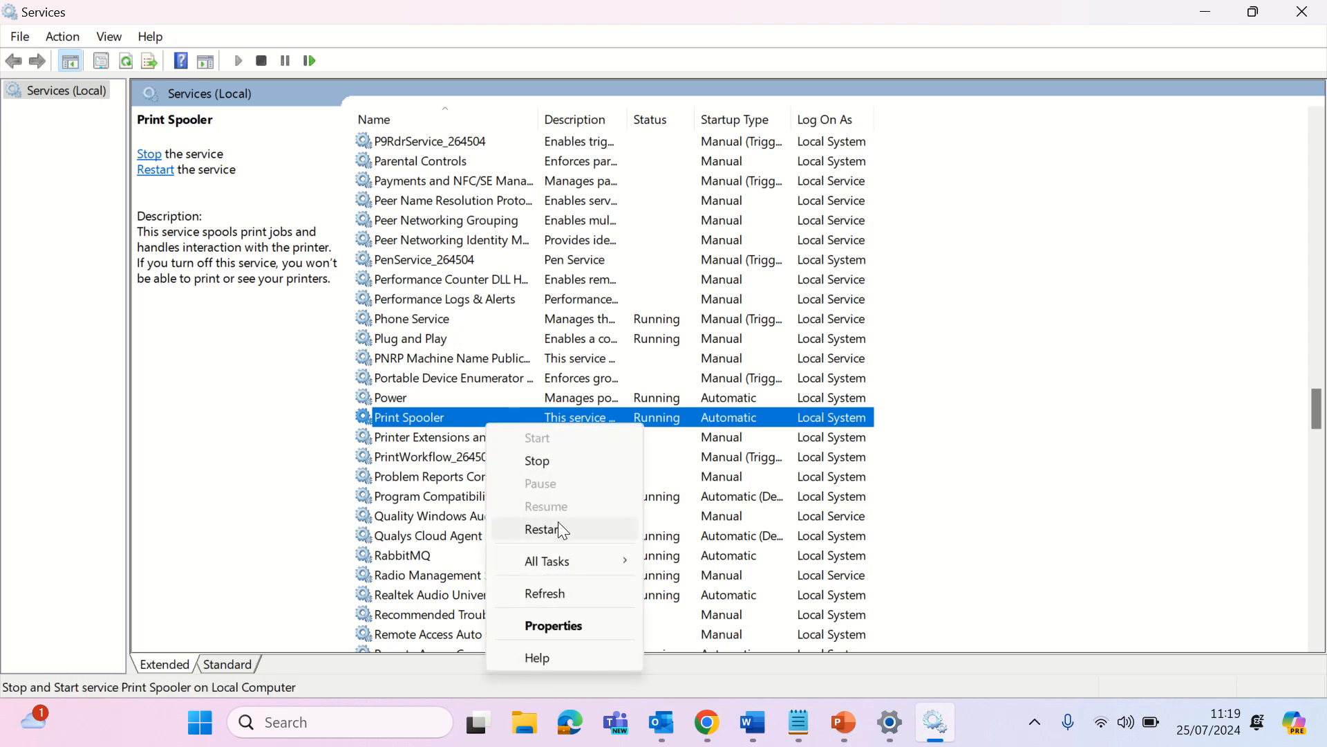
{"action": "mouse_move", "coordinate": [817, 341]}
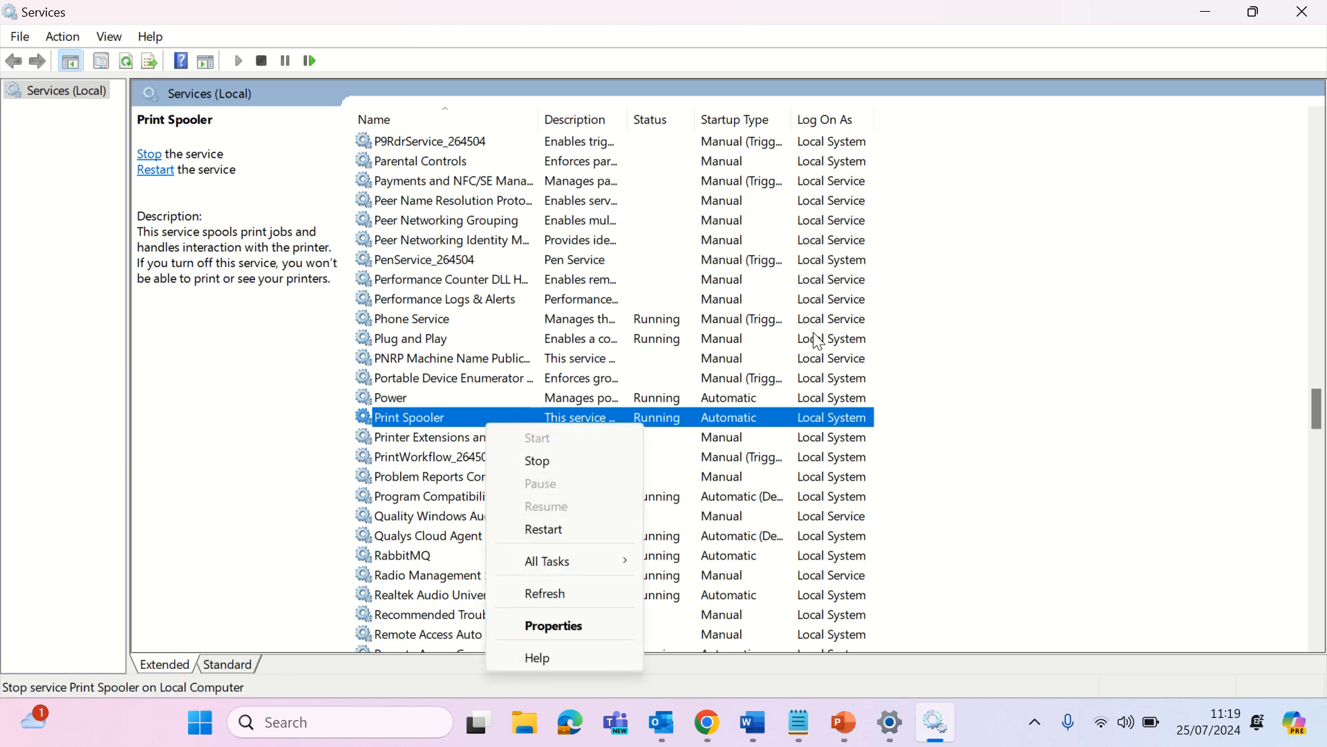
{"action": "left_click", "coordinate": [411, 338]}
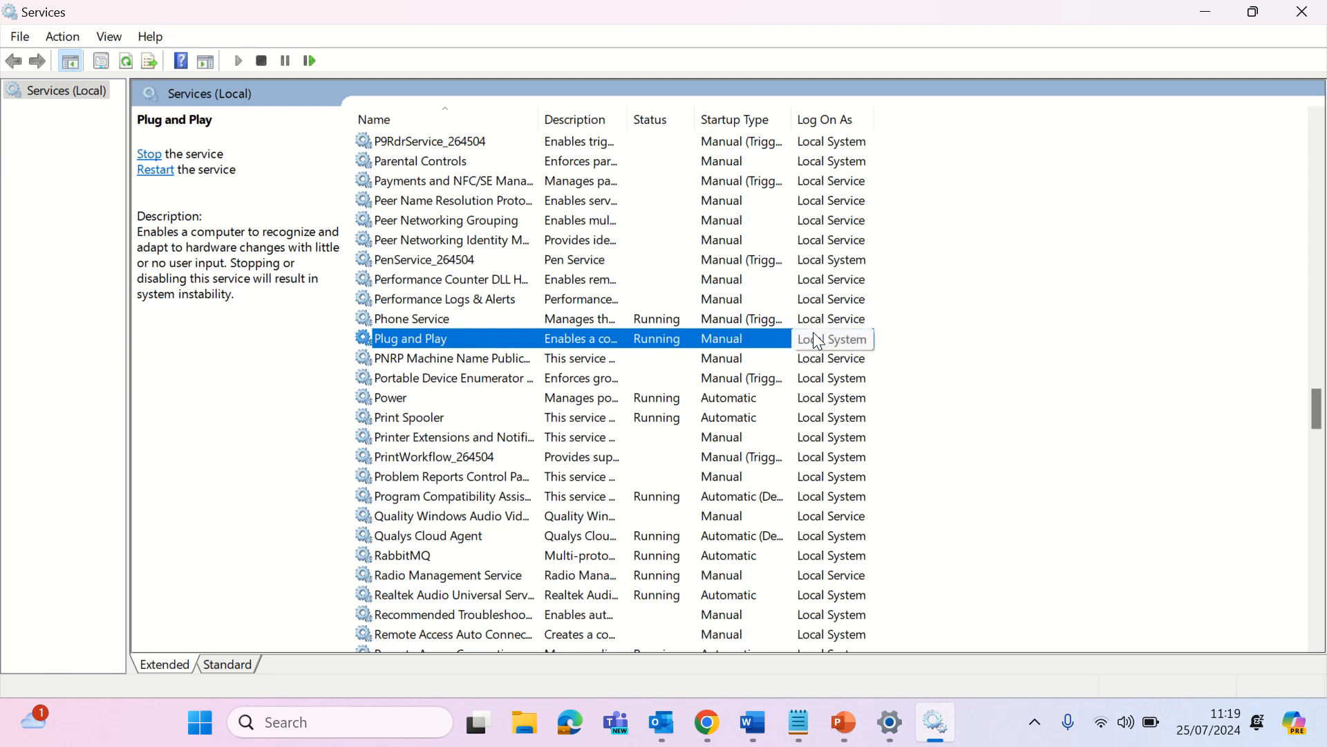